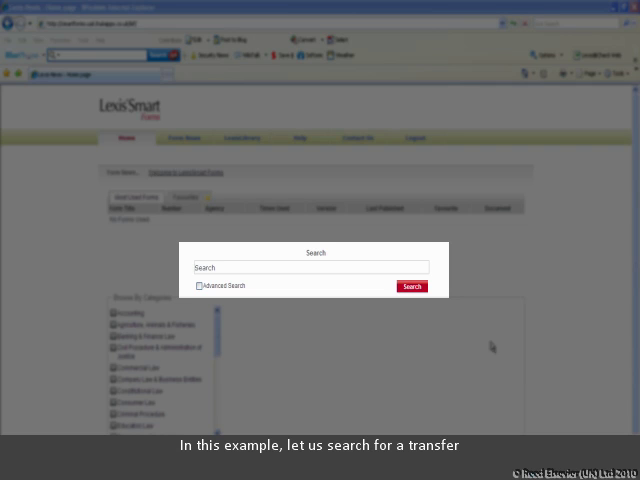
Enter 'transfer' as the search term in the Search box.
{"action": "left_click", "coordinate": [310, 268]}
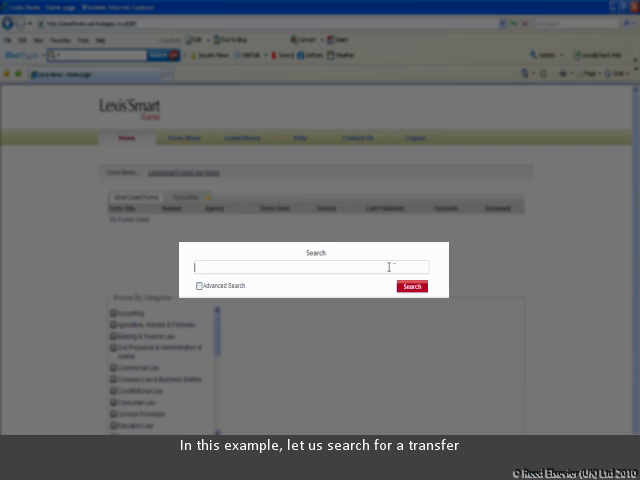
{"action": "type", "text": "transfer"}
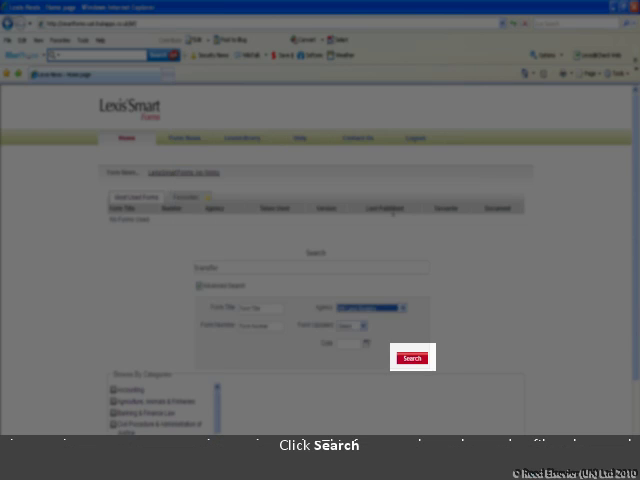
Run the 'transfer' search and accept the security warning to list seven matching forms.
{"action": "left_click", "coordinate": [412, 358]}
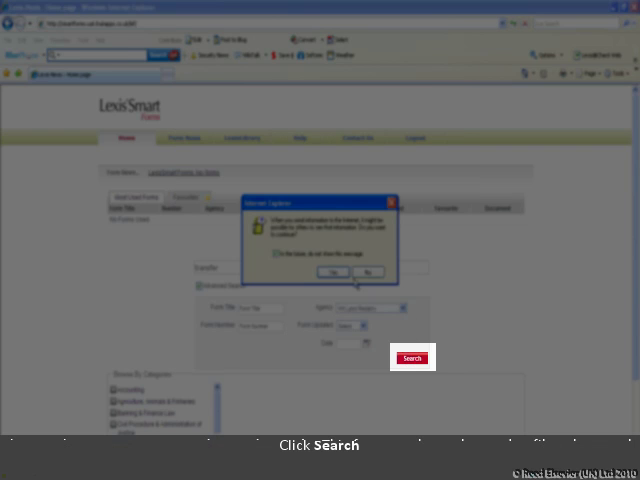
{"action": "left_click", "coordinate": [412, 356]}
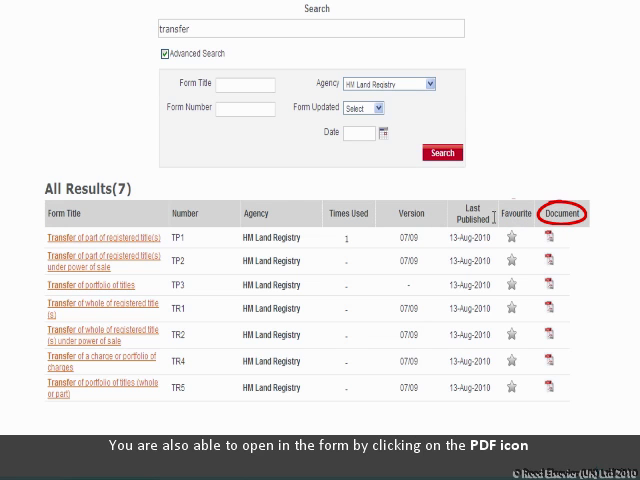
Load the Land Registry TP1 transfer of part form as a PDF, accepting the security warning.
{"action": "left_click", "coordinate": [554, 236]}
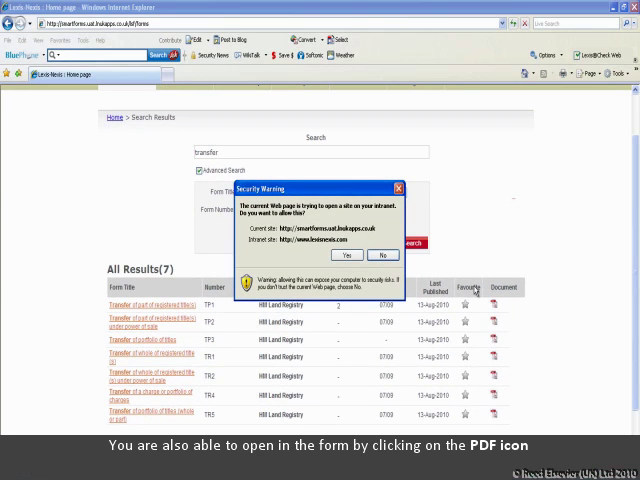
{"action": "left_click", "coordinate": [344, 256]}
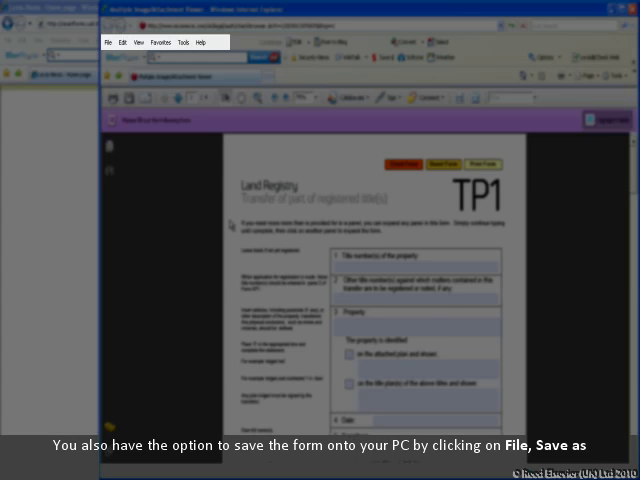
{"action": "left_click", "coordinate": [108, 42]}
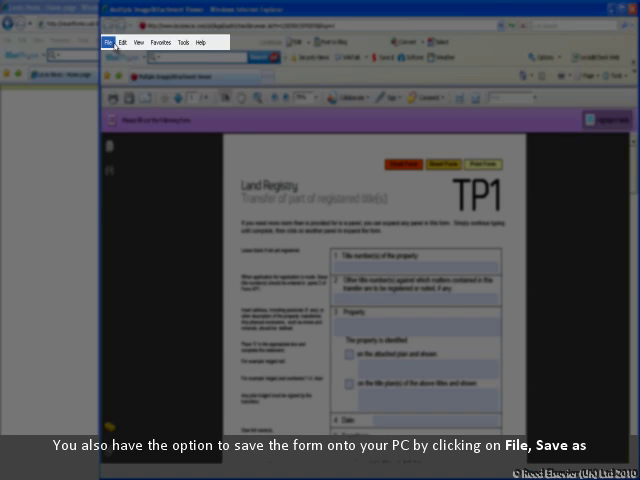
{"action": "left_click", "coordinate": [104, 40]}
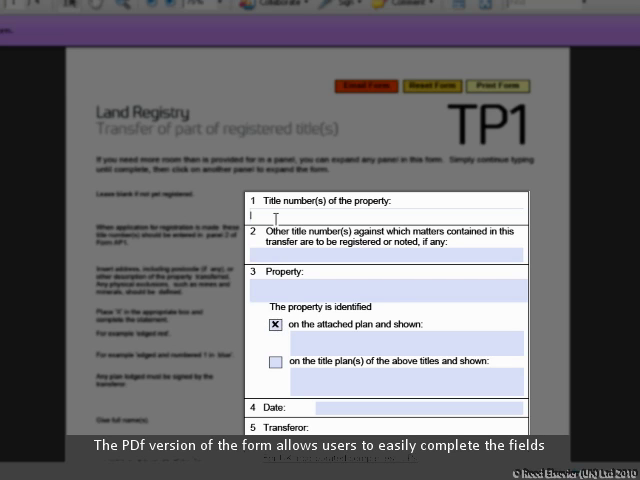
Fill in 'N24' as the title number of the property on the TP1 form.
{"action": "type", "text": "N24"}
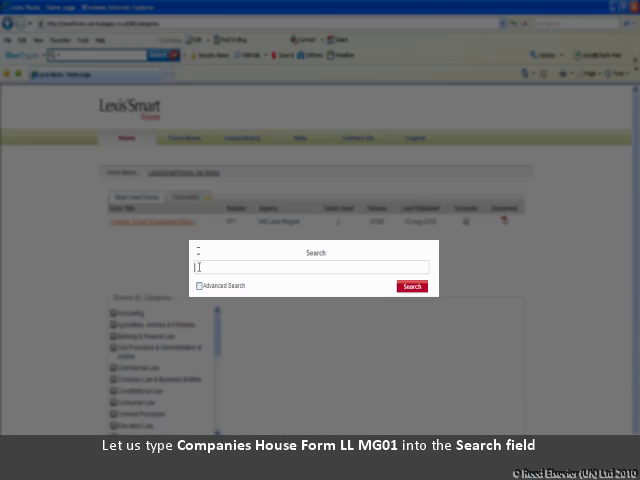
Search for 'llmg01' to return the Companies House LL MG01 form as the single result.
{"action": "type", "text": "Companies House Form LL MG01"}
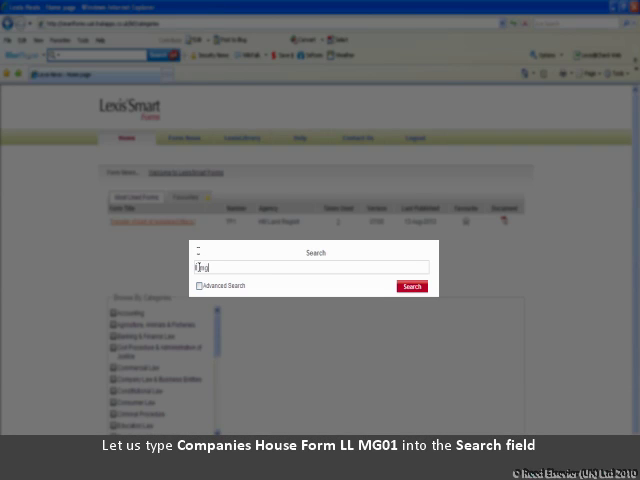
{"action": "type", "text": "llmg01"}
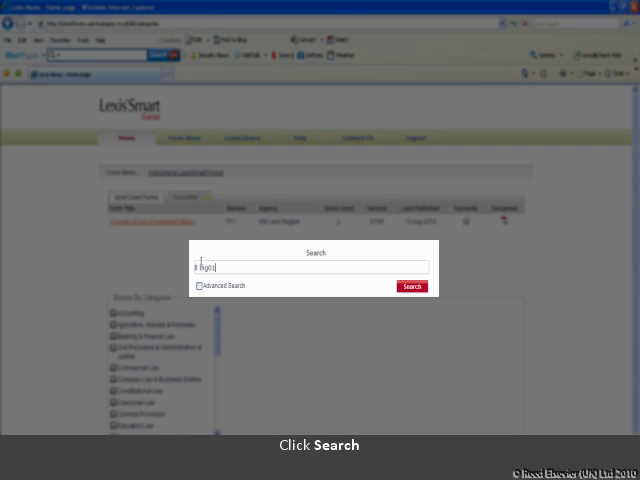
{"action": "left_click", "coordinate": [412, 288]}
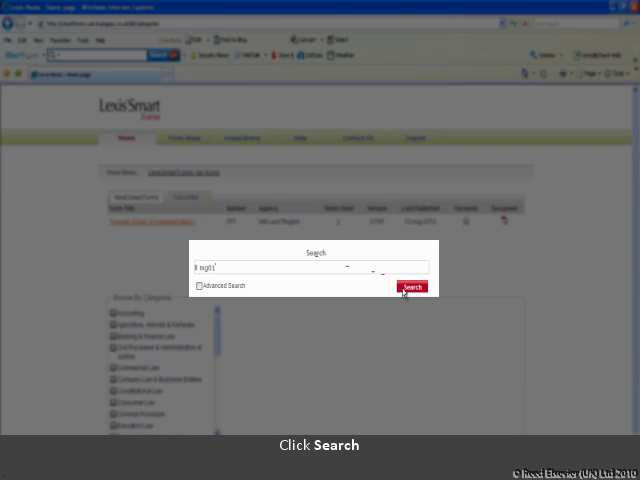
{"action": "left_click", "coordinate": [412, 288]}
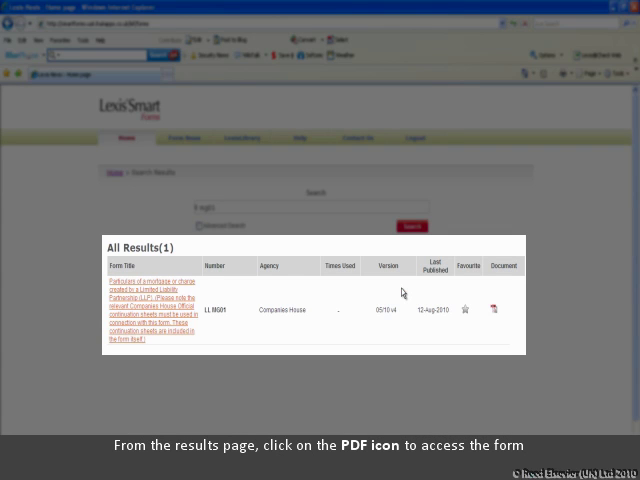
{"action": "left_click", "coordinate": [504, 308]}
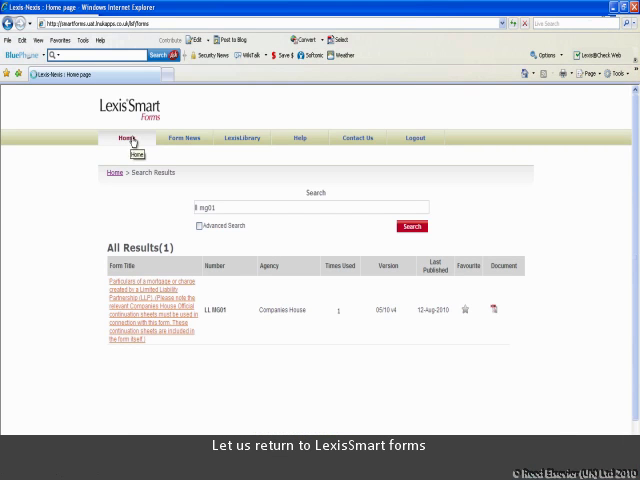
Return to the home page and expand Tax Law in the Browse by Category list.
{"action": "left_click", "coordinate": [122, 138]}
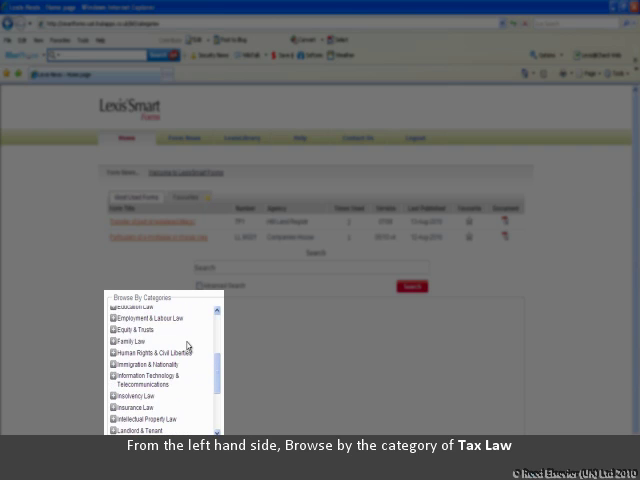
{"action": "scroll", "scroll_direction": "down", "scroll_amount": 3}
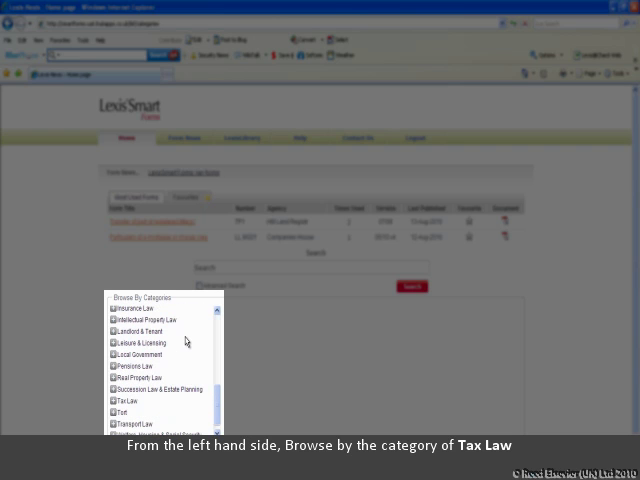
{"action": "left_click", "coordinate": [114, 396]}
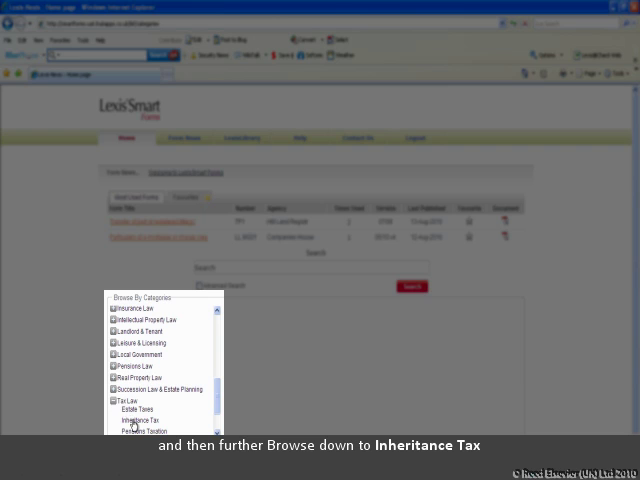
Browse into Inheritance Tax under Tax Law to list the HMRC IHT forms.
{"action": "left_click", "coordinate": [136, 420]}
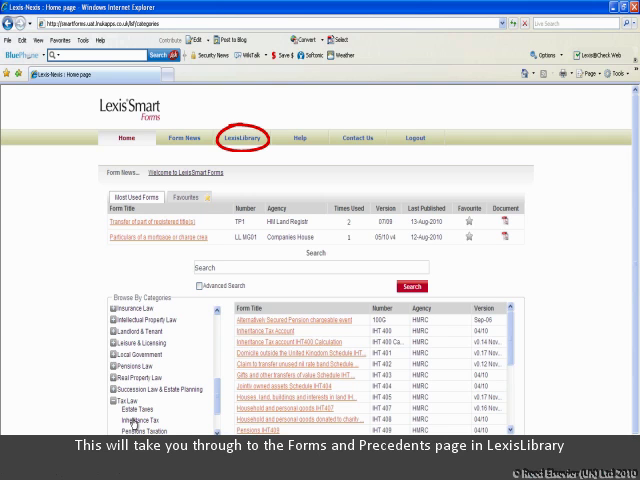
{"action": "mouse_move", "coordinate": [240, 136]}
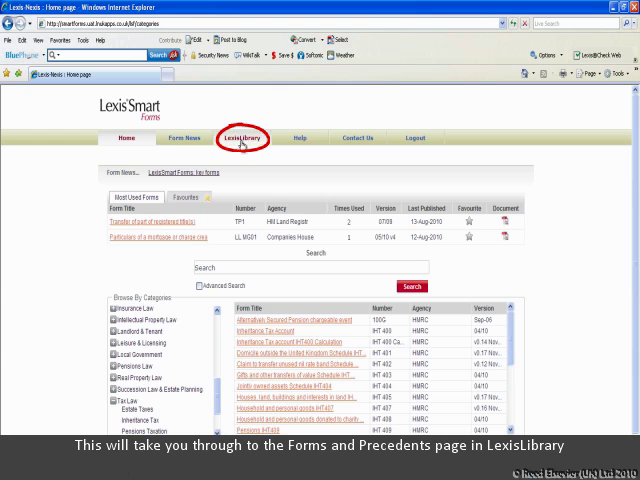
{"action": "left_click", "coordinate": [236, 138]}
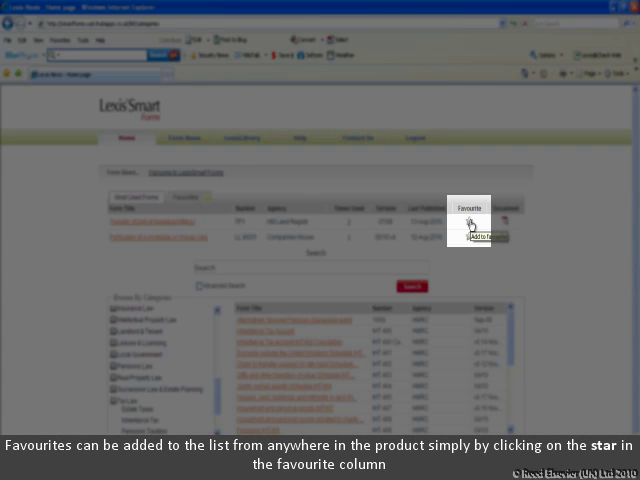
Star the form as a favourite and acknowledge the confirmation.
{"action": "left_click", "coordinate": [468, 222]}
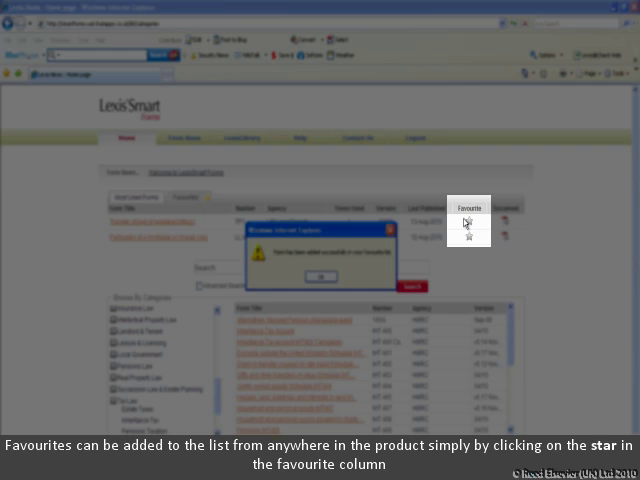
{"action": "left_click", "coordinate": [320, 272]}
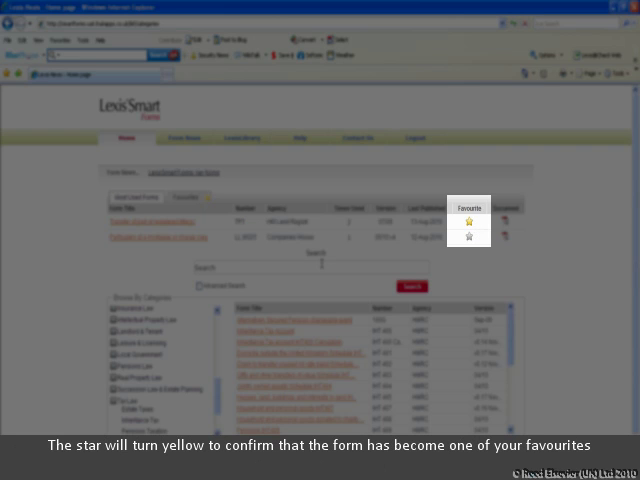